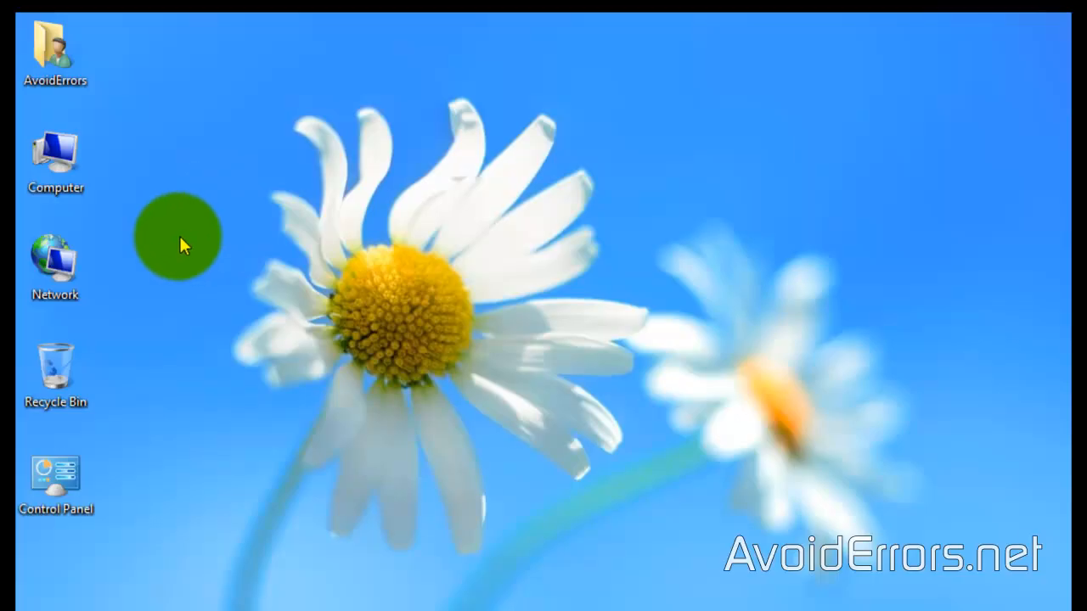
Step: Bring up the Computer icon's context menu on the desktop to reach Manage
{"action": "left_click", "coordinate": [54, 153]}
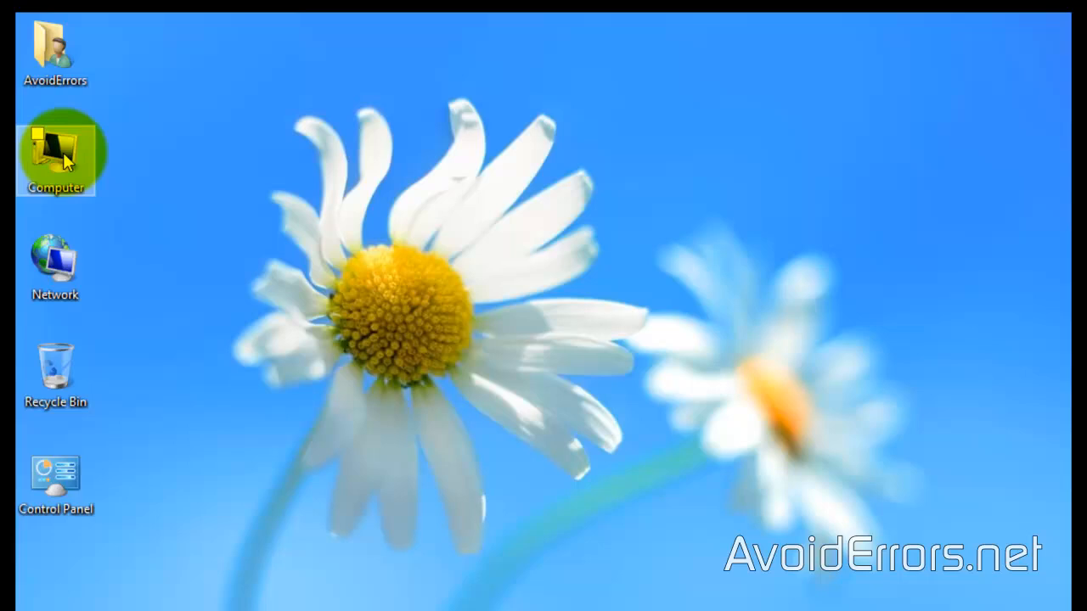
{"action": "right_click", "coordinate": [54, 153]}
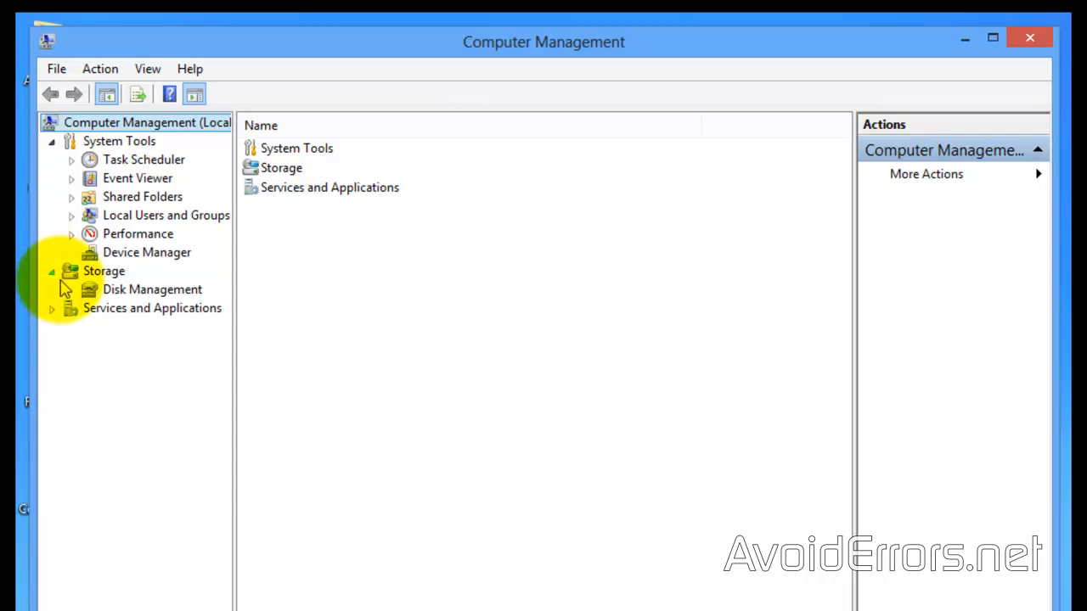
Step: Show Disk Management's disk list and open New Volume (E:) on Disk 1 to view it
{"action": "left_click", "coordinate": [152, 288]}
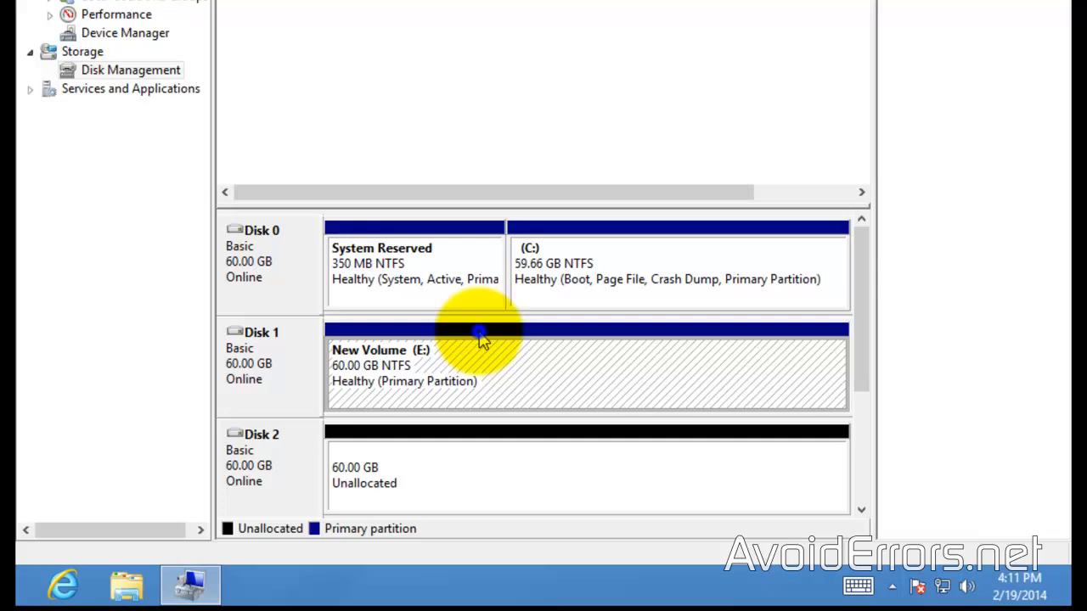
{"action": "right_click", "coordinate": [479, 331]}
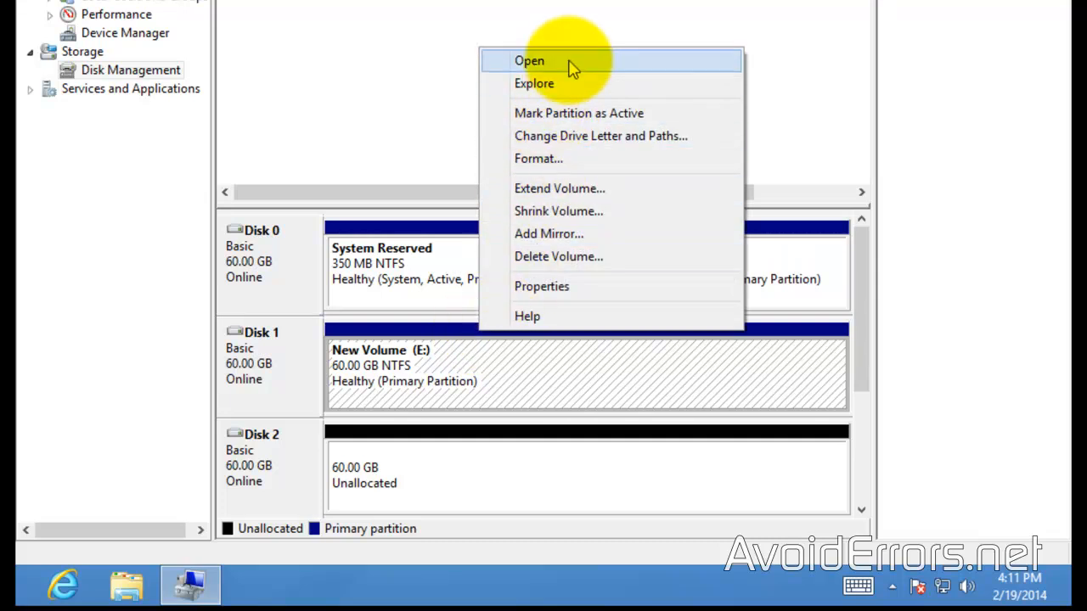
{"action": "left_click", "coordinate": [530, 61]}
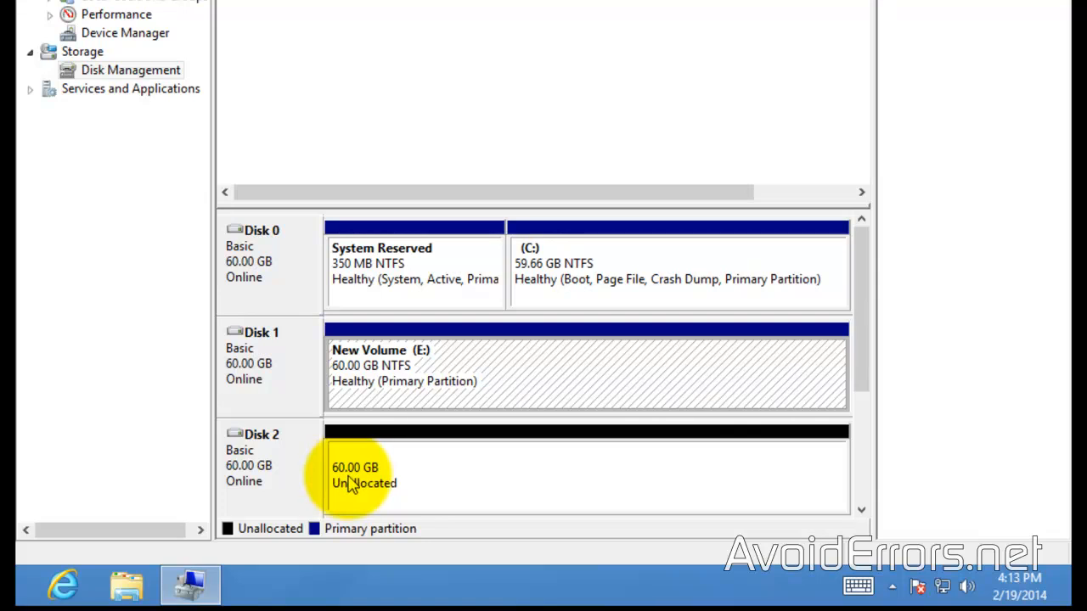
{"action": "mouse_move", "coordinate": [459, 350]}
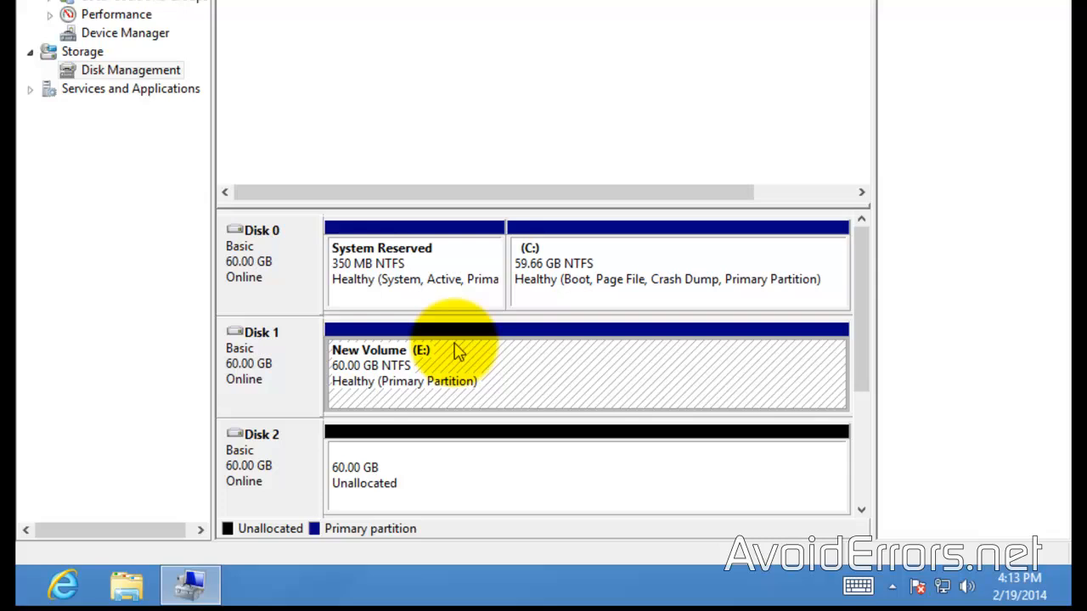
Step: Add a mirror of New Volume (E:) with Disk 2 as the mirror location
{"action": "right_click", "coordinate": [459, 350]}
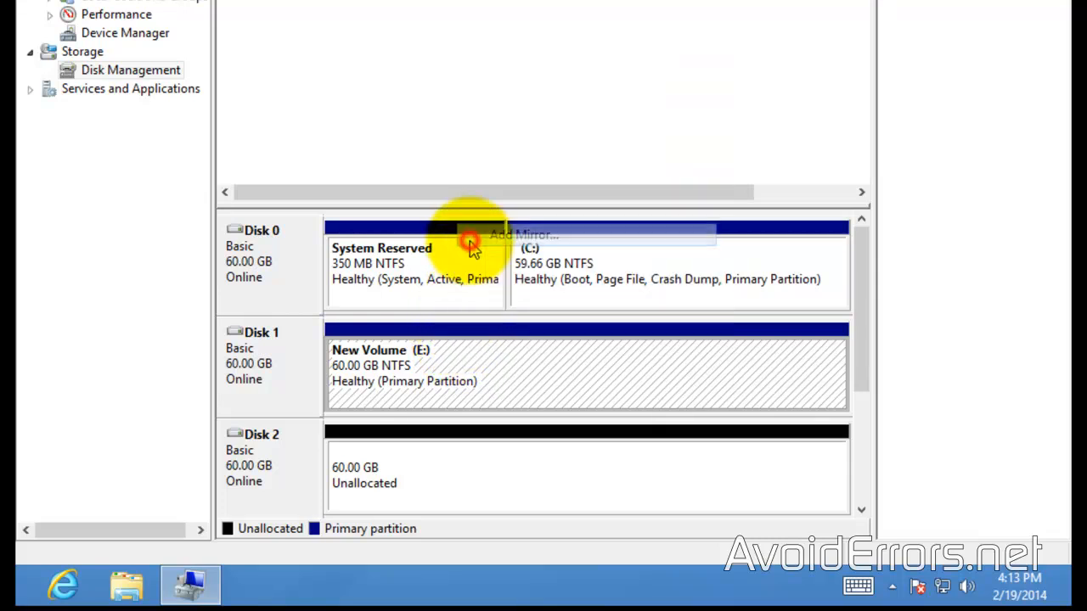
{"action": "left_click", "coordinate": [523, 235]}
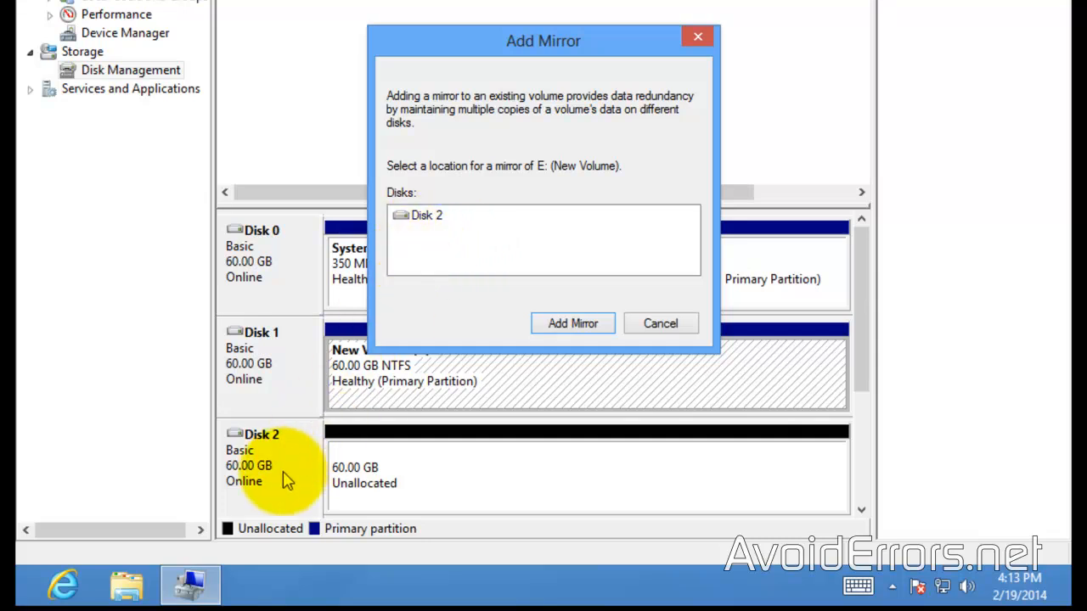
{"action": "left_click", "coordinate": [424, 214]}
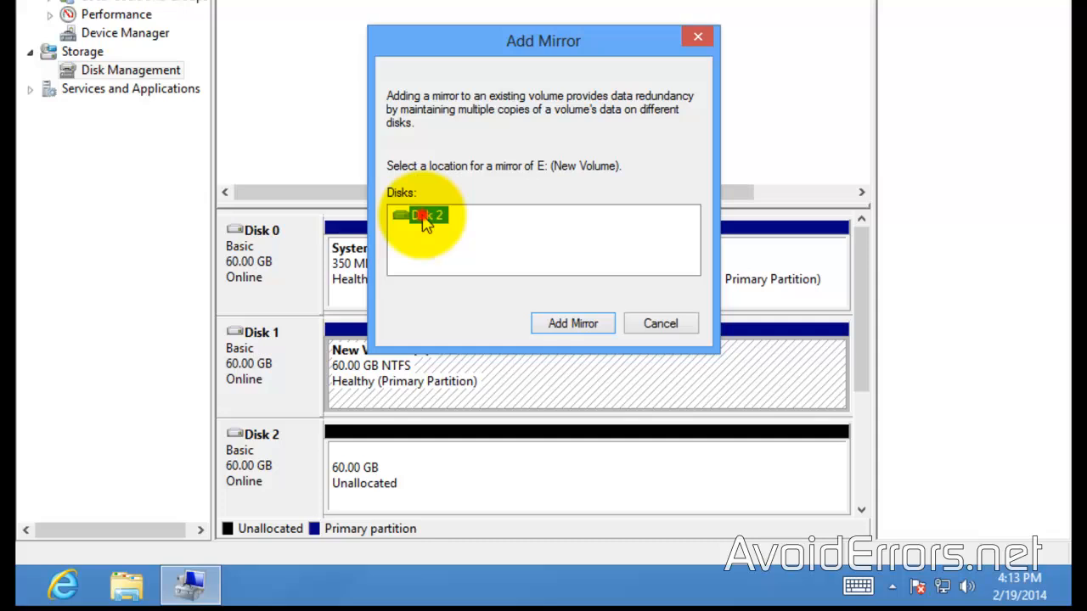
{"action": "left_click", "coordinate": [425, 214]}
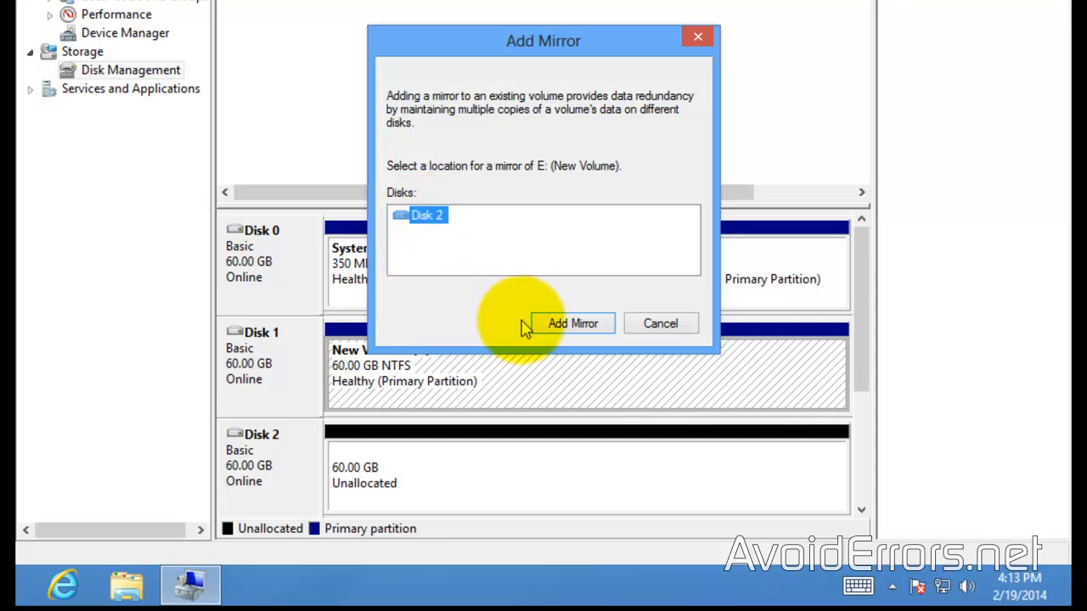
{"action": "left_click", "coordinate": [570, 323]}
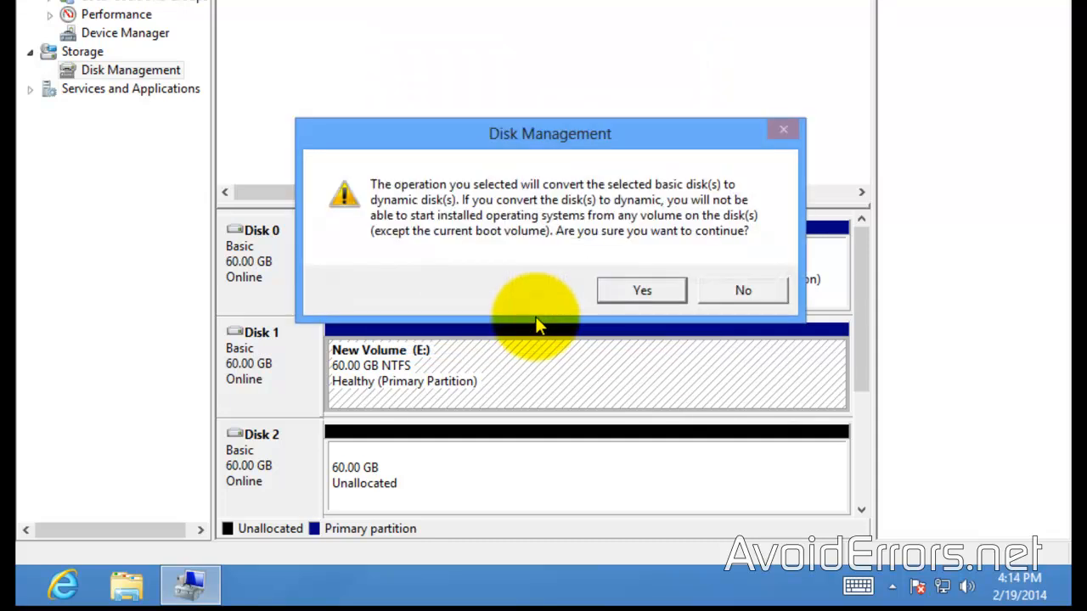
{"action": "mouse_move", "coordinate": [551, 263]}
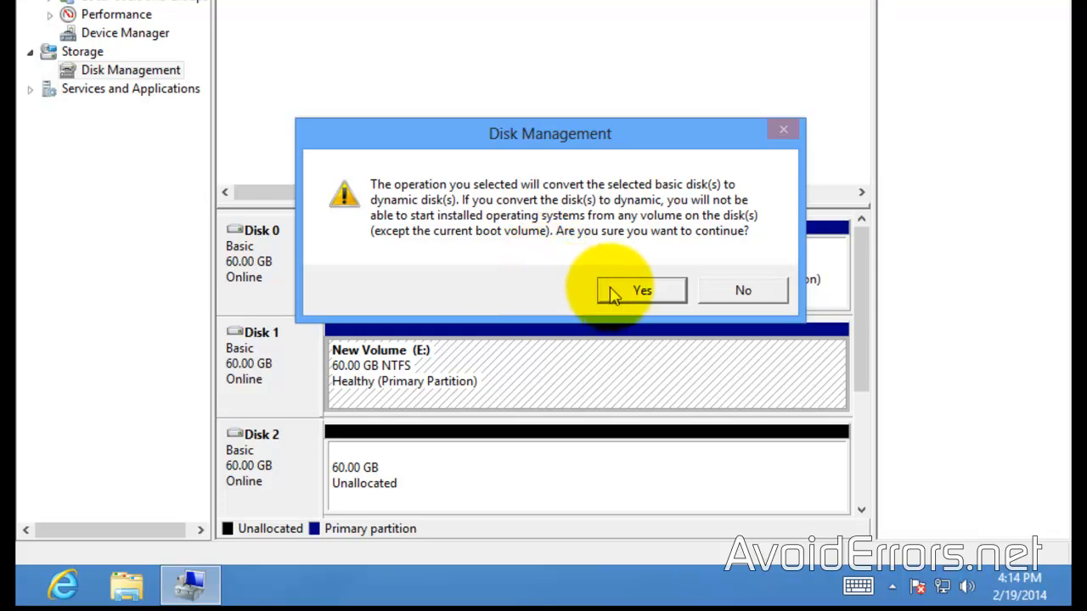
Step: Accept the dynamic-disk conversion and bring up actions on the mirrored E: volume
{"action": "left_click", "coordinate": [642, 290]}
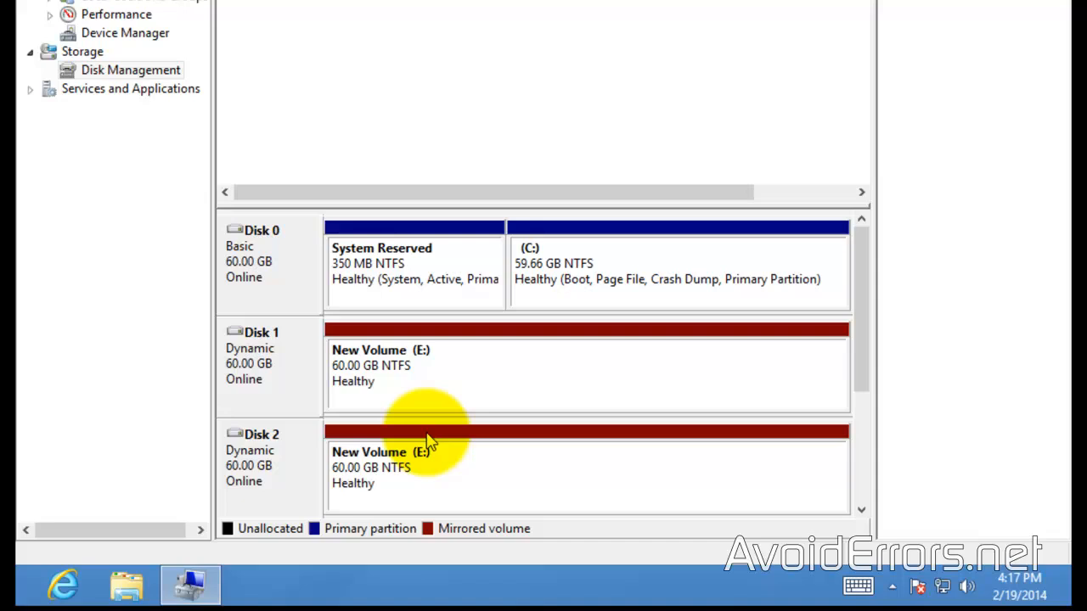
{"action": "right_click", "coordinate": [424, 433]}
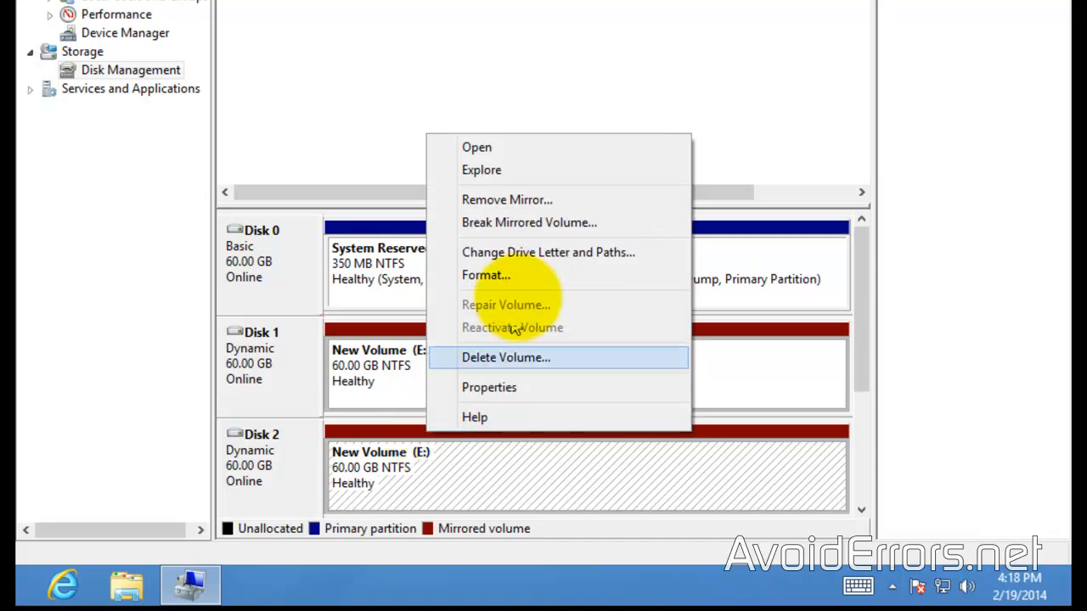
{"action": "left_click", "coordinate": [476, 146]}
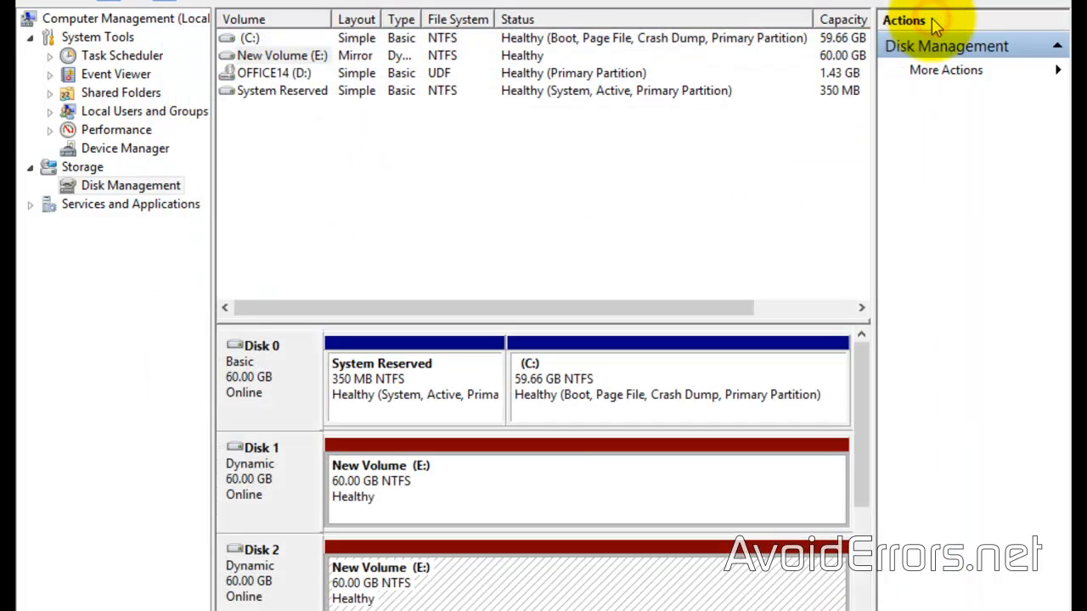
{"action": "mouse_move", "coordinate": [475, 479]}
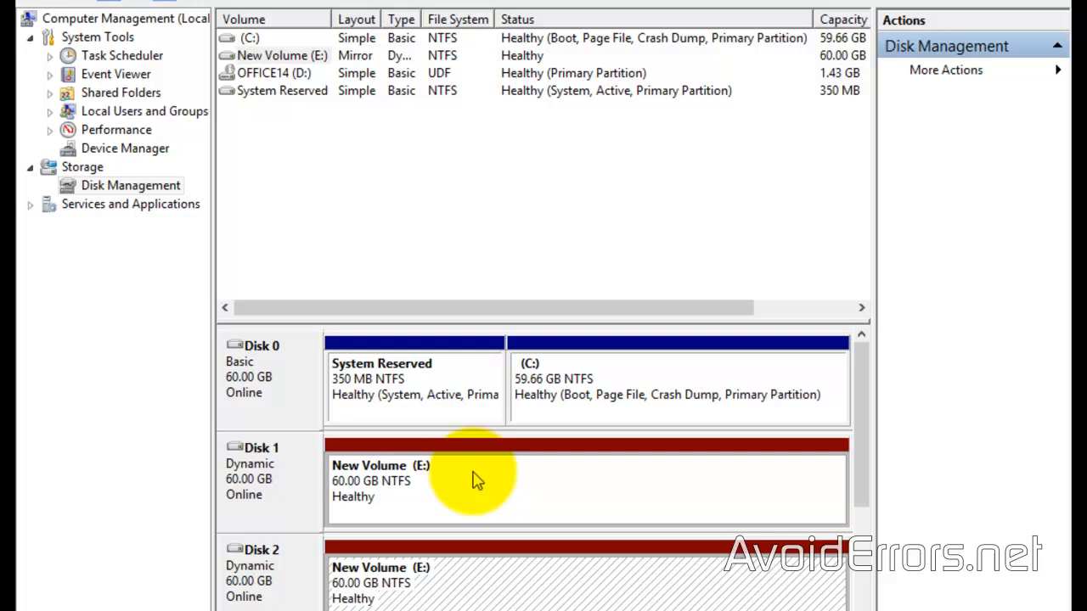
{"action": "right_click", "coordinate": [475, 475]}
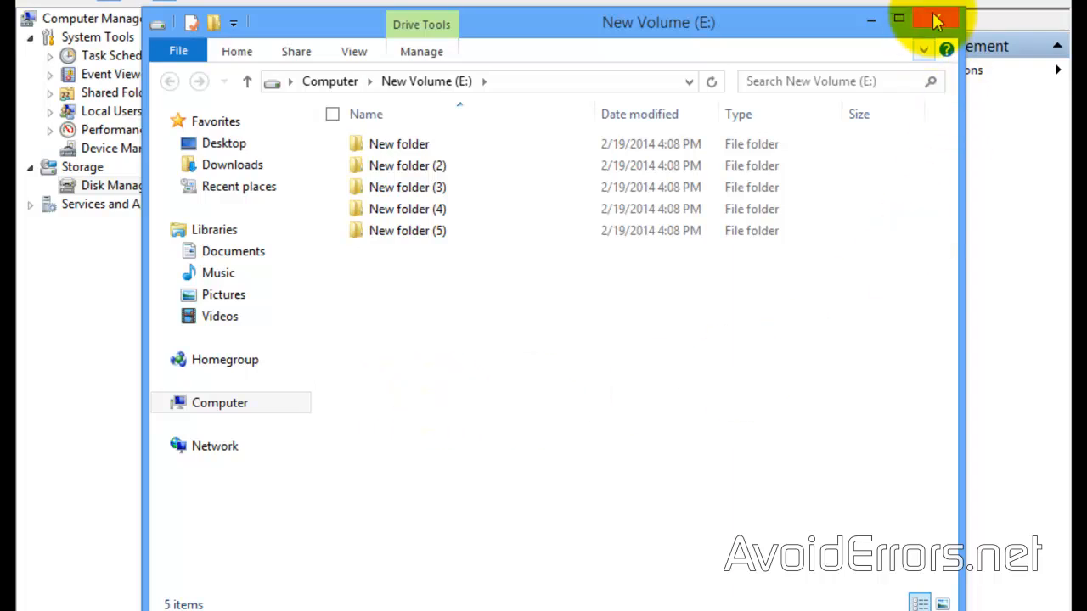
{"action": "left_click", "coordinate": [934, 20]}
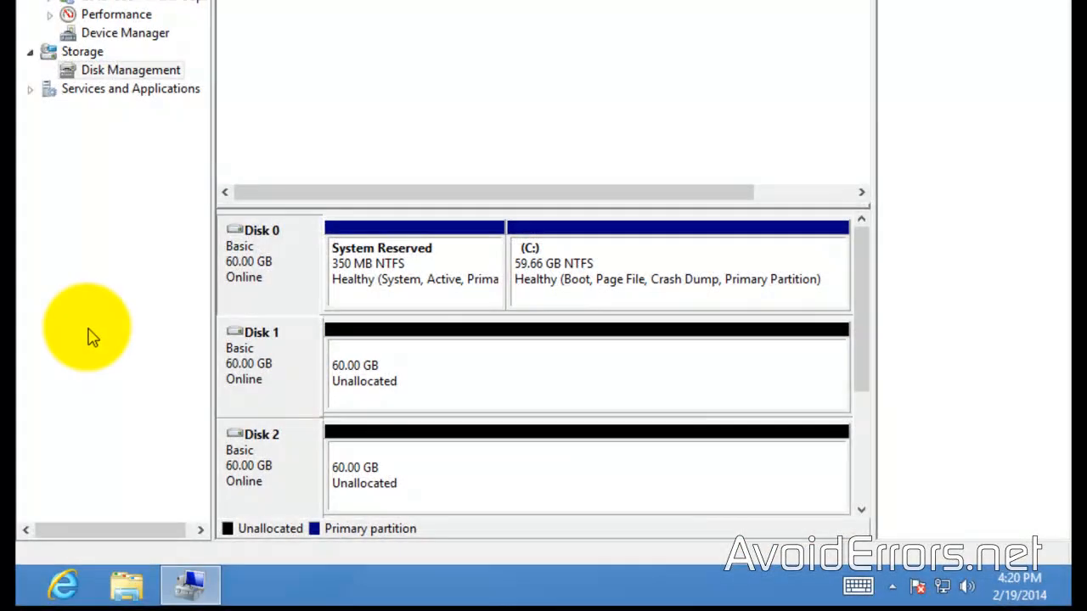
{"action": "mouse_move", "coordinate": [189, 356]}
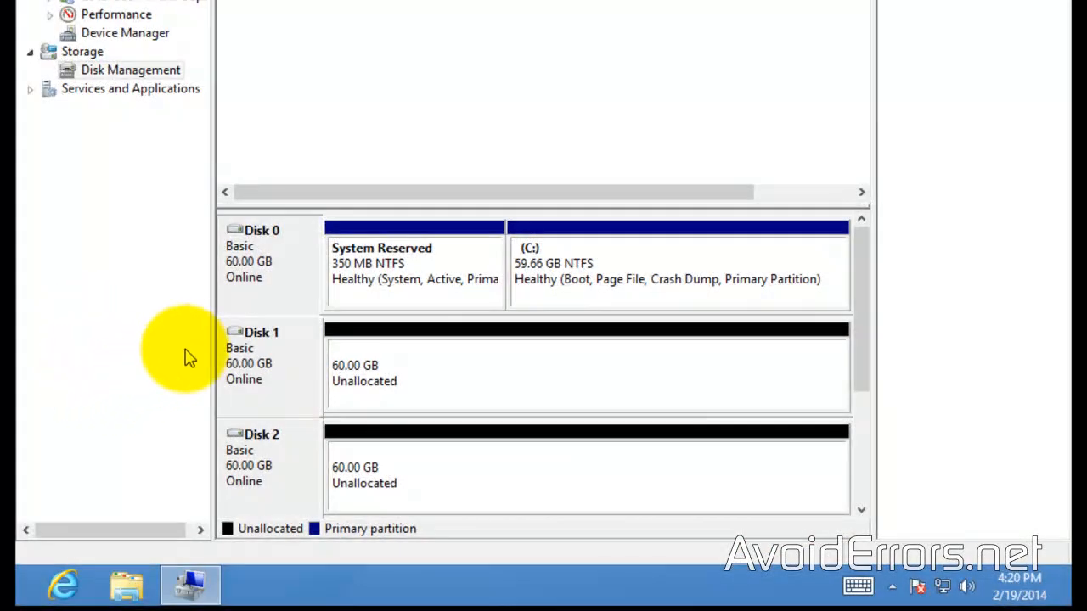
{"action": "mouse_move", "coordinate": [186, 388]}
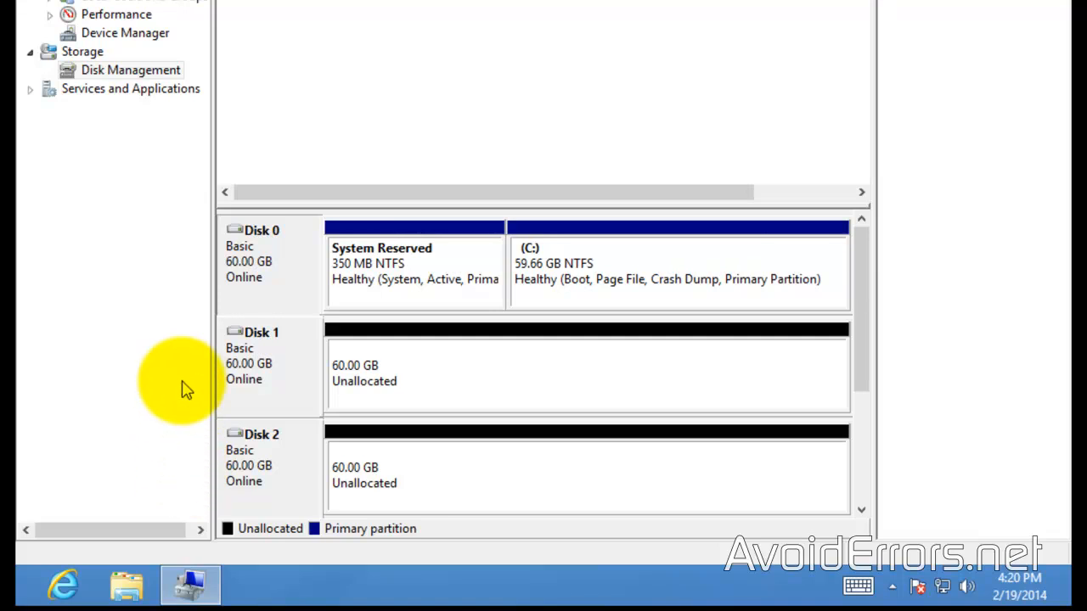
{"action": "mouse_move", "coordinate": [404, 336]}
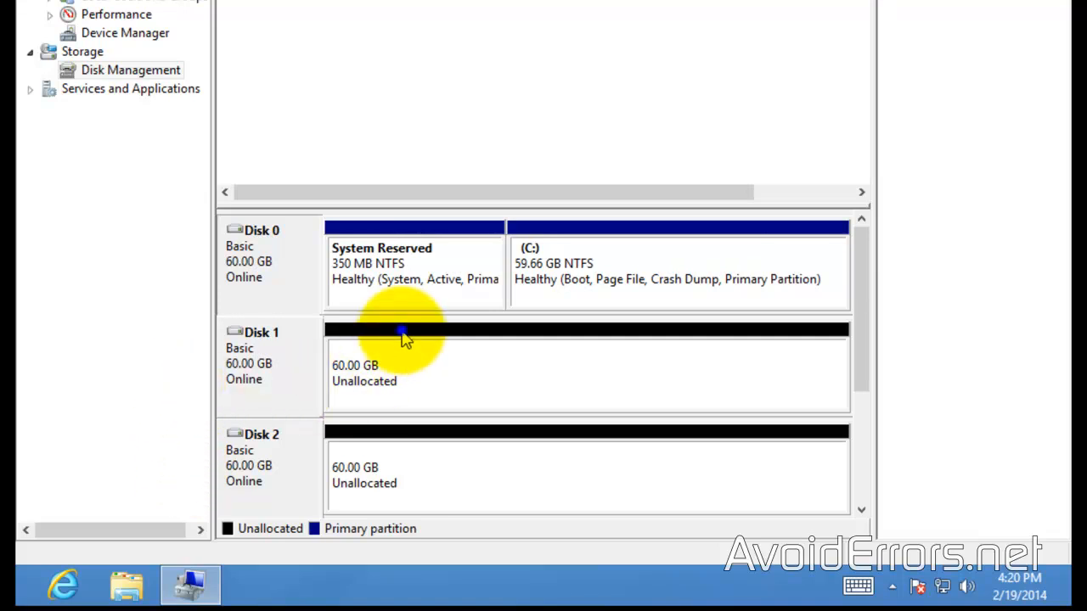
Step: Start a New Mirrored Volume from Disk 1's unallocated space and add Disk 2
{"action": "right_click", "coordinate": [404, 331]}
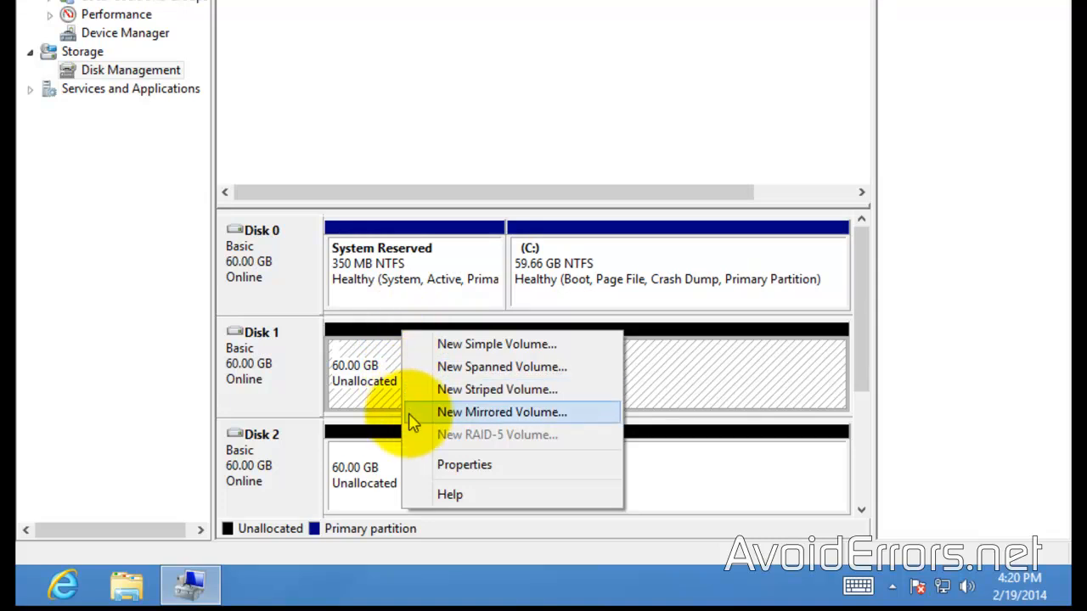
{"action": "left_click", "coordinate": [501, 412]}
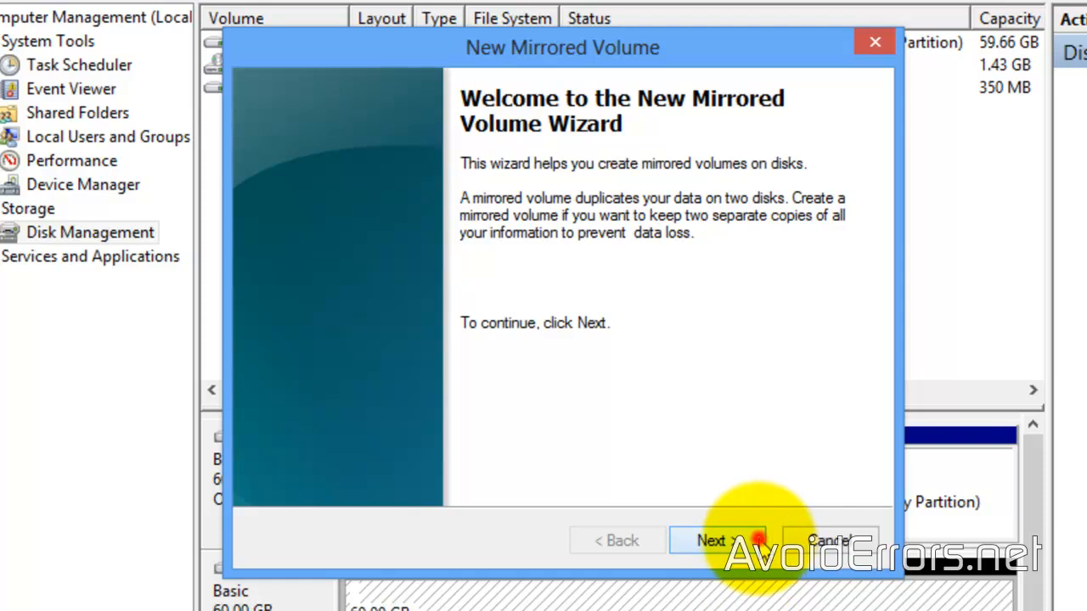
{"action": "left_click", "coordinate": [717, 540]}
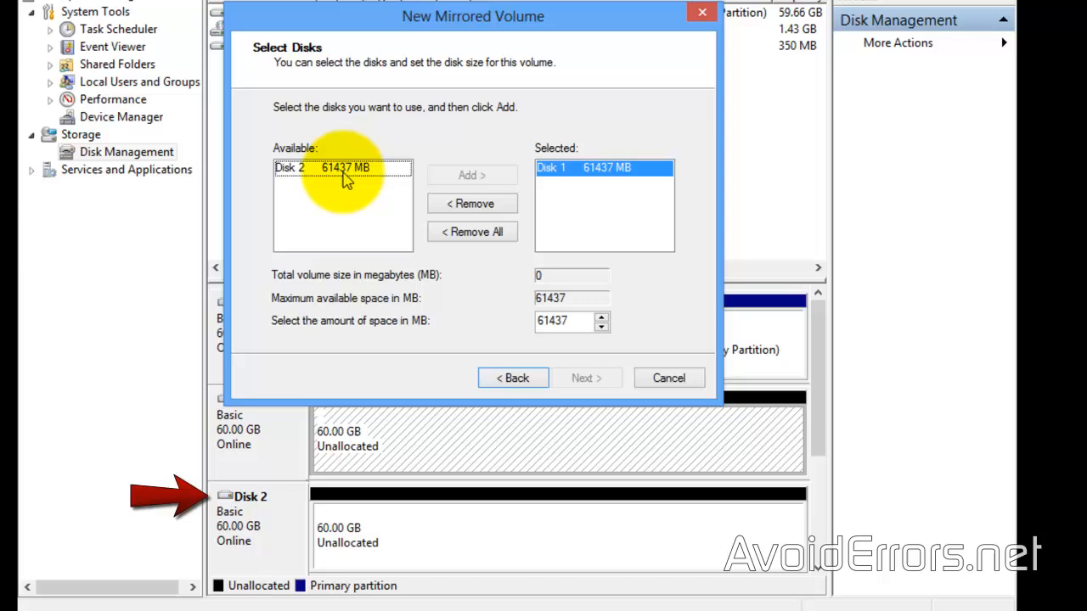
{"action": "left_click", "coordinate": [472, 175]}
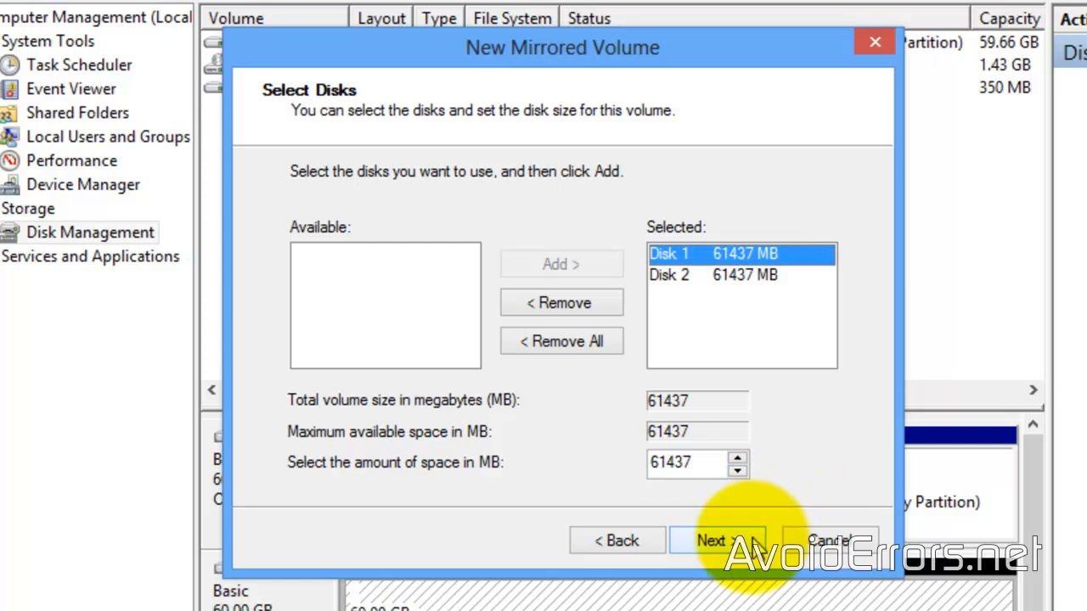
Step: Accept Disks 1 and 2, drive letter E and NTFS format, and finish the wizard
{"action": "left_click", "coordinate": [717, 540]}
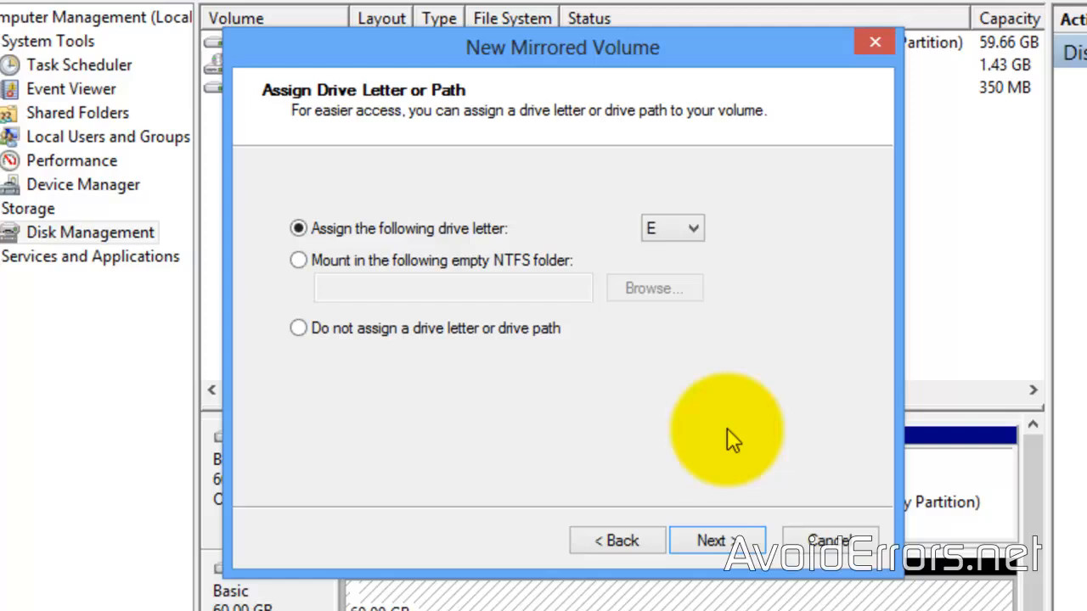
{"action": "left_click", "coordinate": [716, 540]}
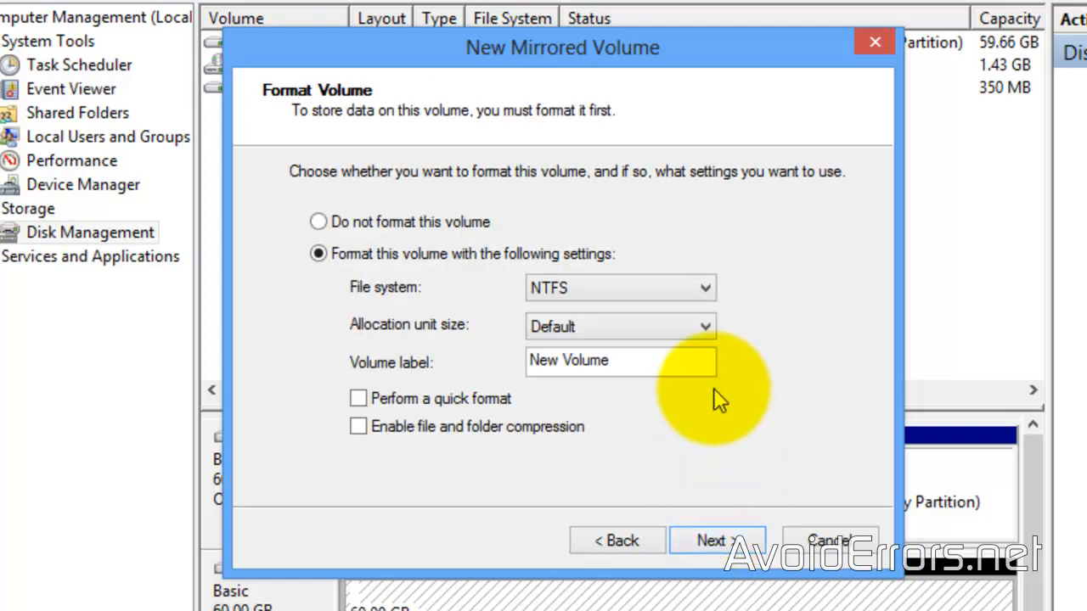
{"action": "mouse_move", "coordinate": [569, 431]}
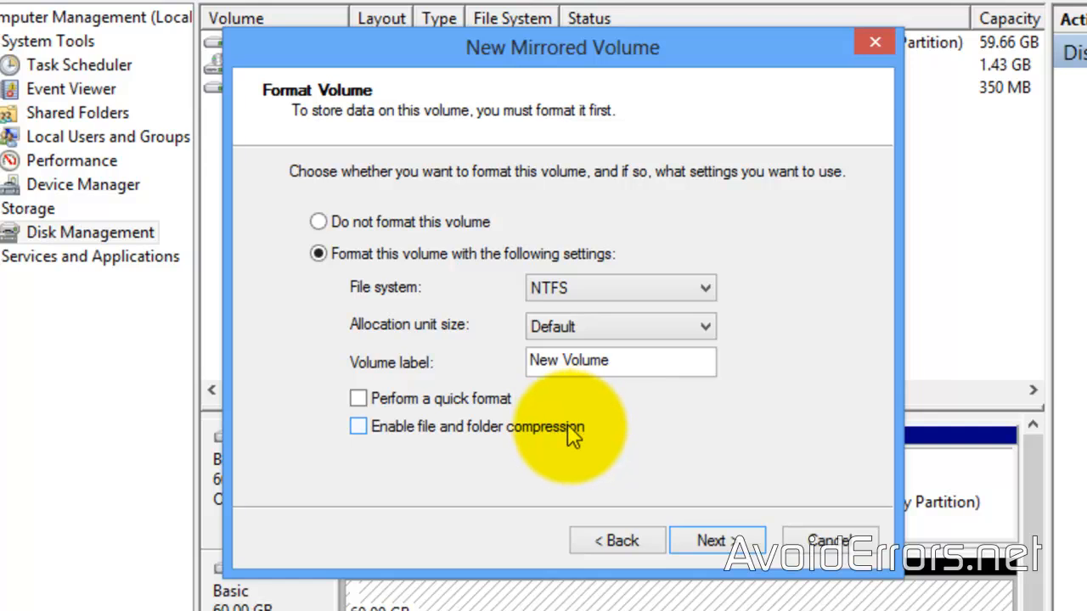
{"action": "left_click", "coordinate": [716, 540]}
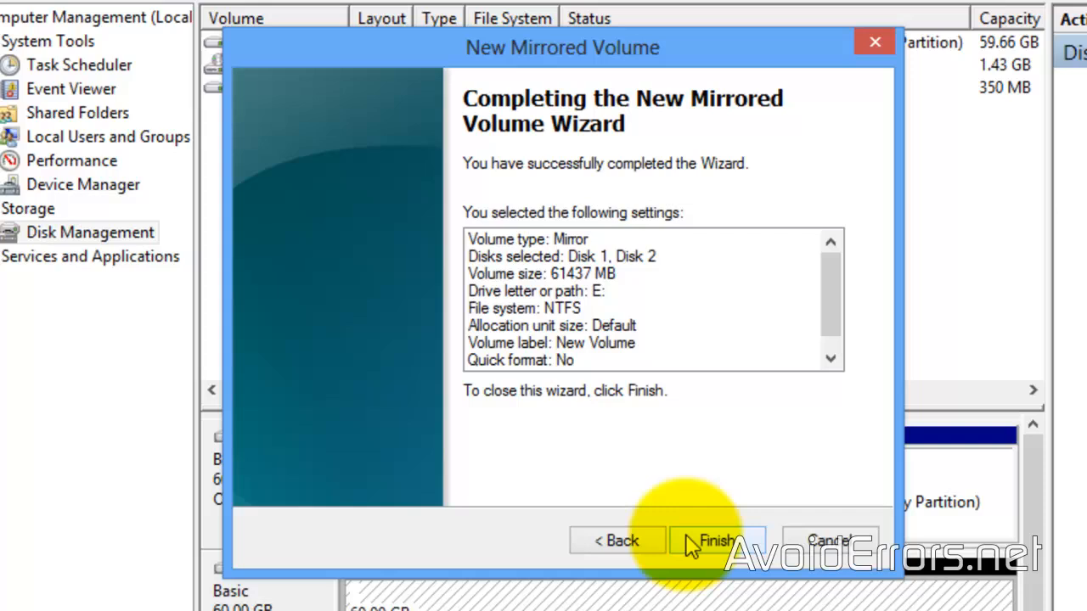
{"action": "left_click", "coordinate": [717, 540]}
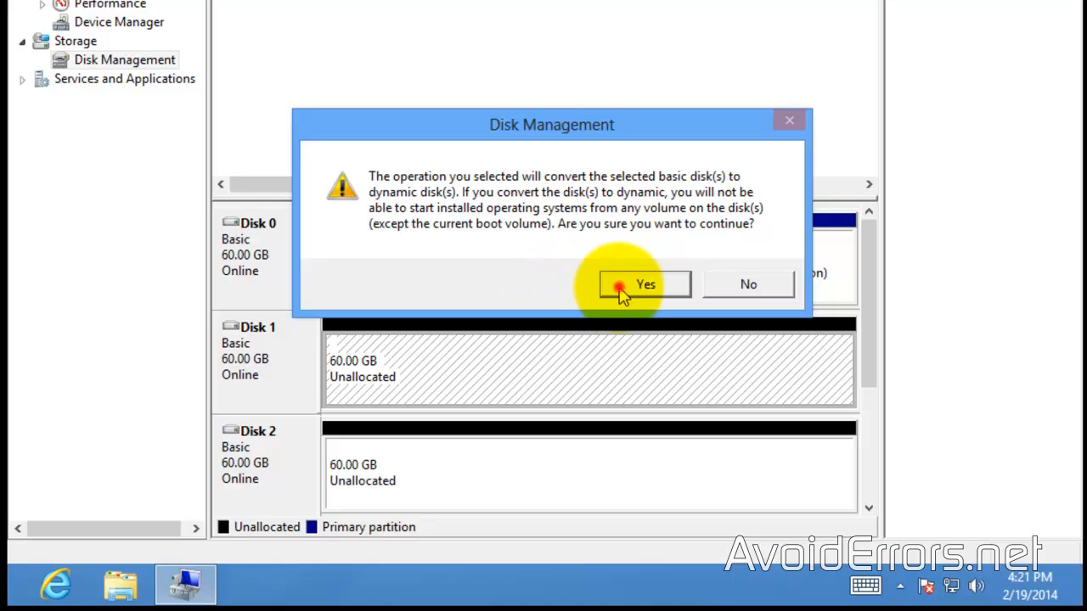
Step: Approve converting Disks 1 and 2 to dynamic for the mirrored E: volume
{"action": "left_click", "coordinate": [645, 283]}
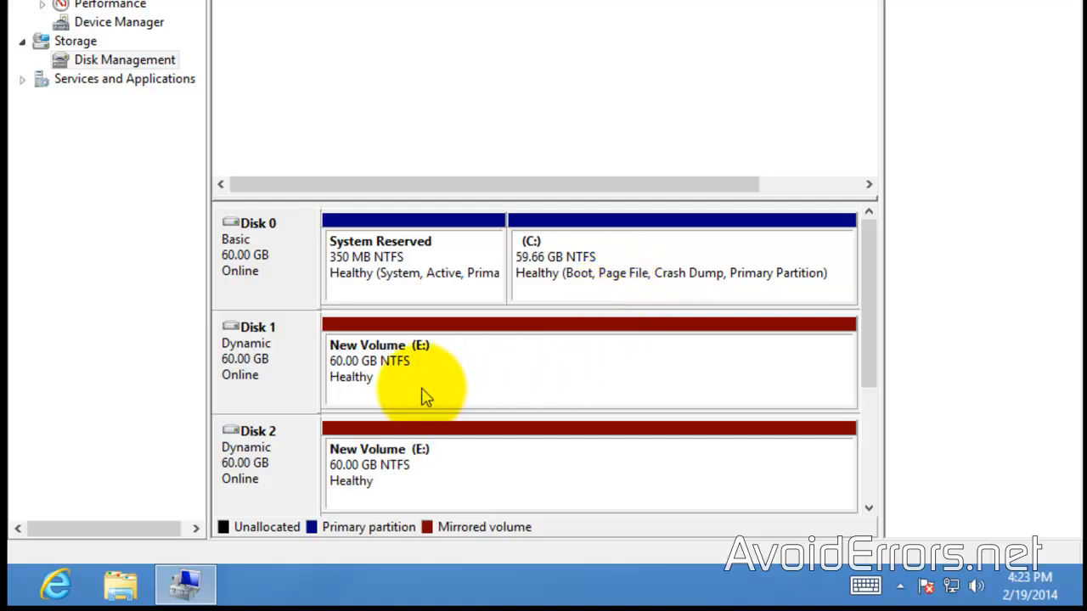
{"action": "mouse_move", "coordinate": [472, 331]}
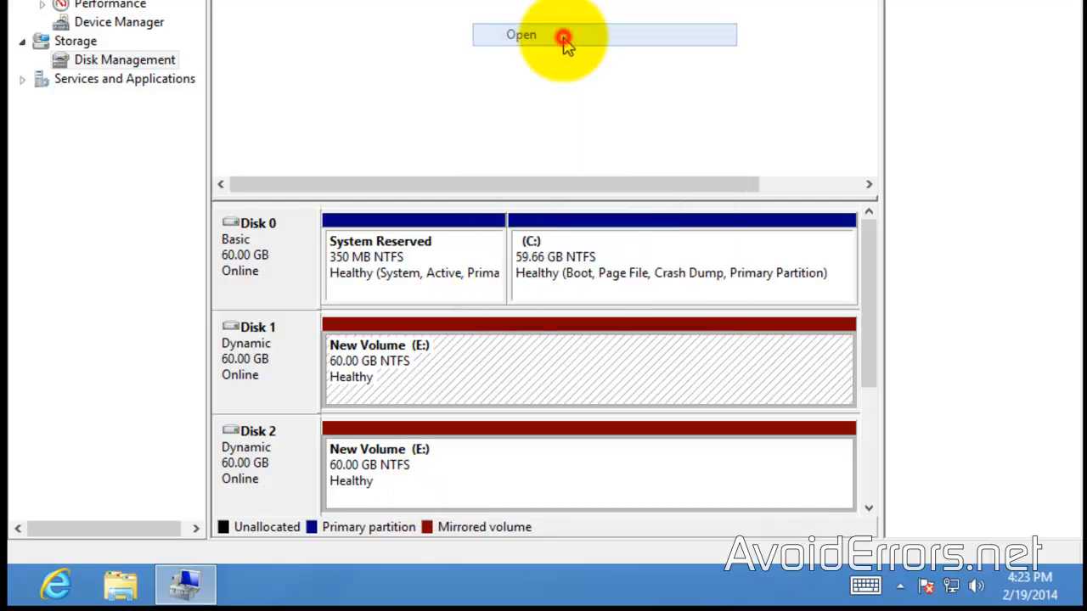
Step: View the empty E: volume in File Explorer and create a new folder there
{"action": "left_click", "coordinate": [519, 34]}
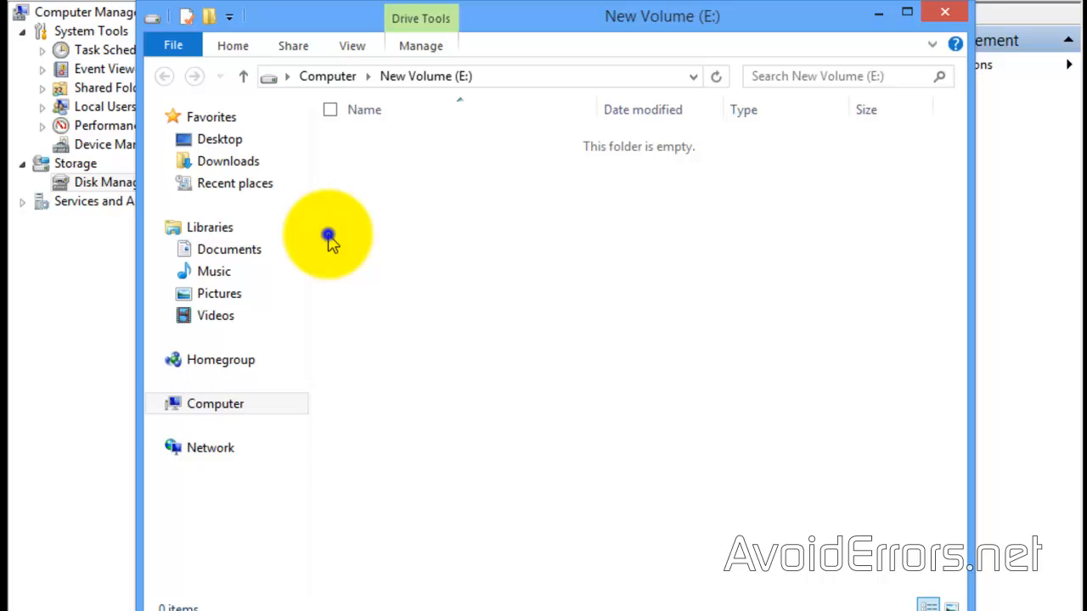
{"action": "right_click", "coordinate": [329, 236]}
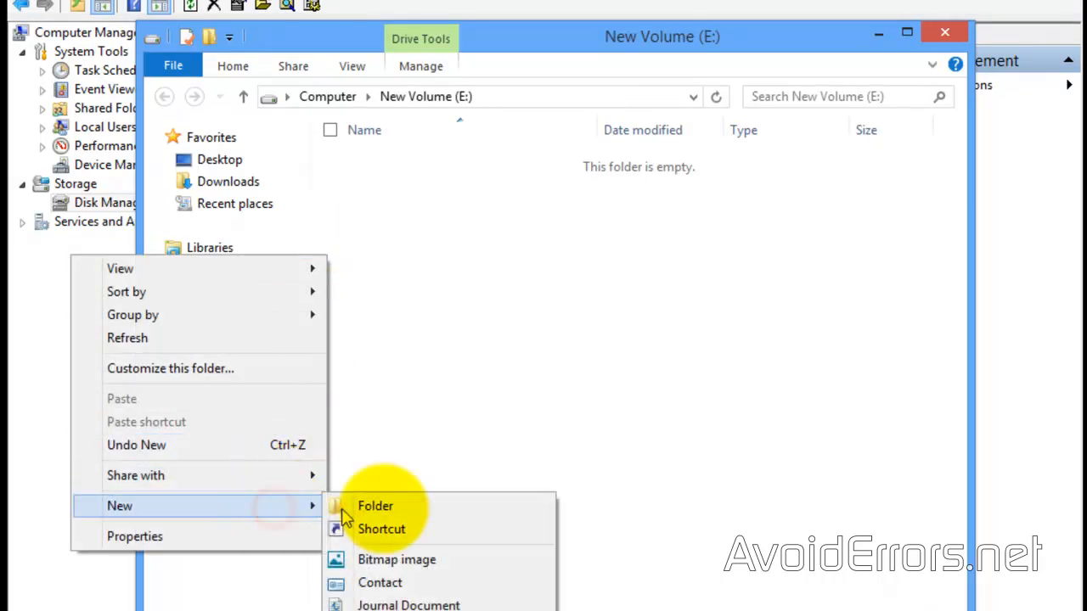
{"action": "left_click", "coordinate": [375, 506]}
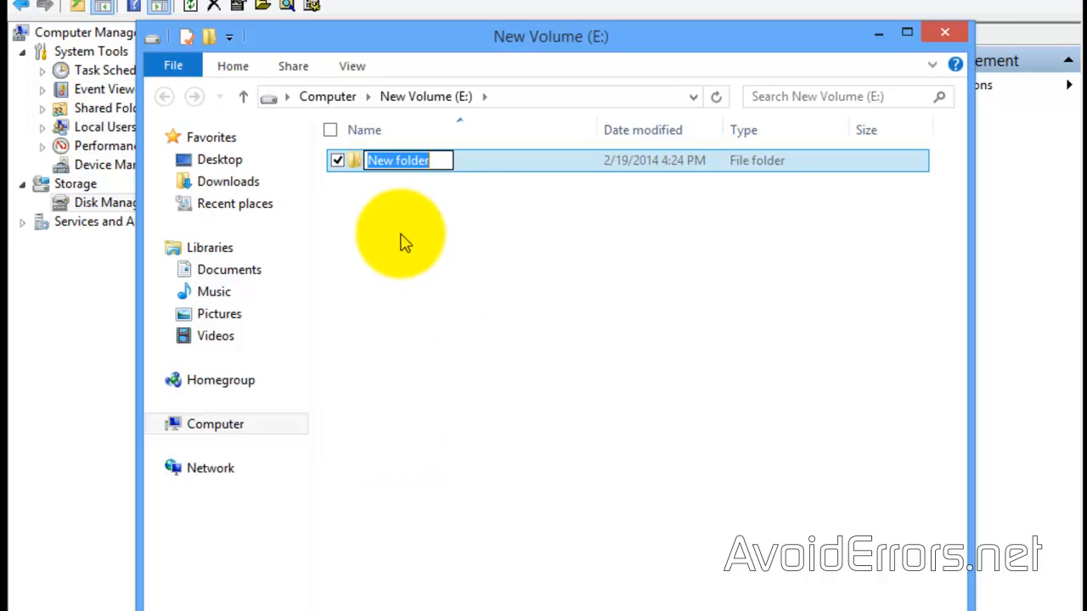